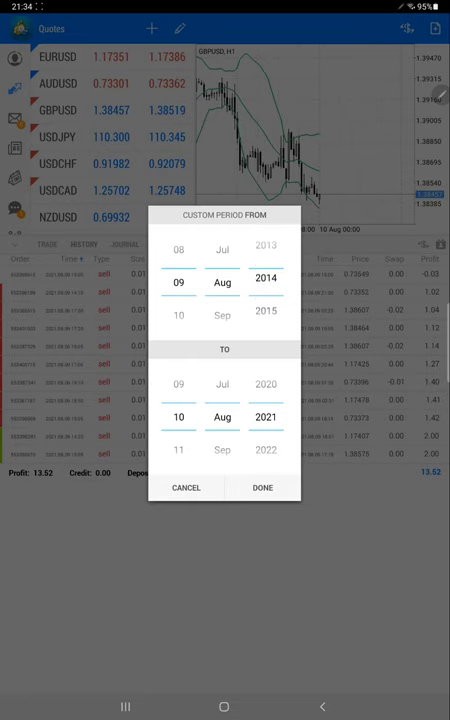
Apply the custom history period 9 Aug 2014 to 10 Aug 2021 to list the trades
{"action": "left_click", "coordinate": [262, 488]}
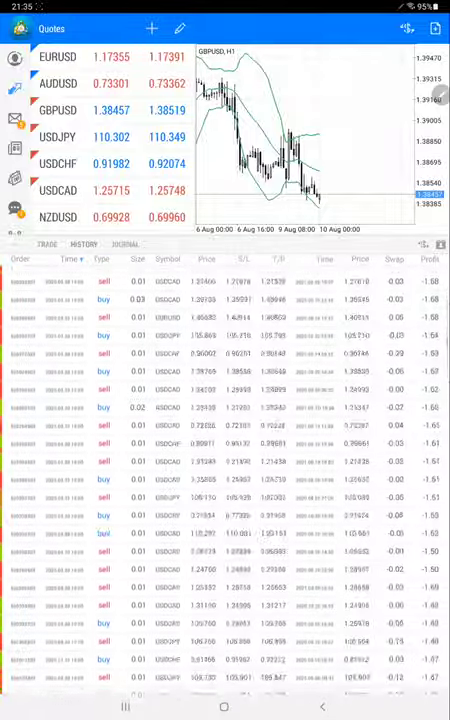
{"action": "scroll", "scroll_direction": "down", "scroll_amount": 3}
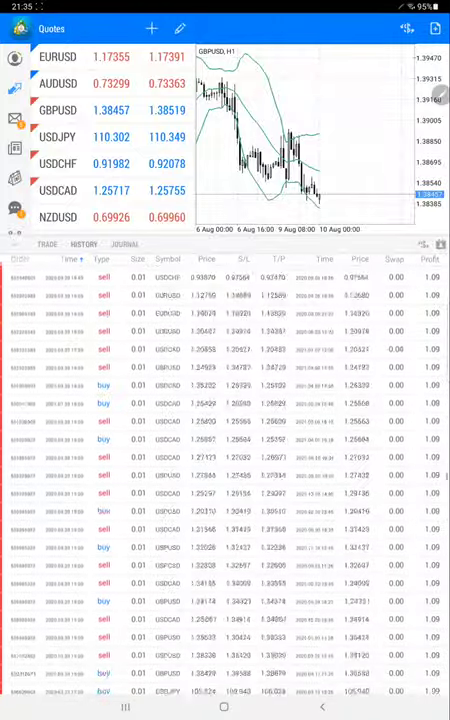
{"action": "scroll", "scroll_direction": "down", "scroll_amount": 3}
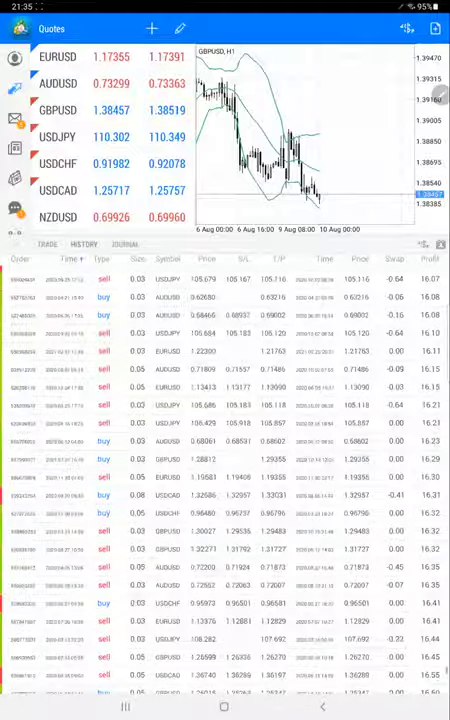
{"action": "scroll", "scroll_direction": "down", "scroll_amount": 3}
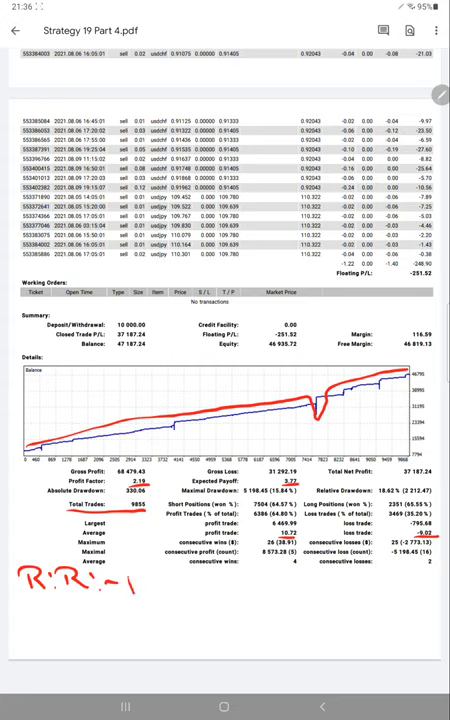
Handwrite 'RR = 1:1.18' and 'BE = 45' beneath the statement's results table
{"action": "type", "text": "1'1.18"}
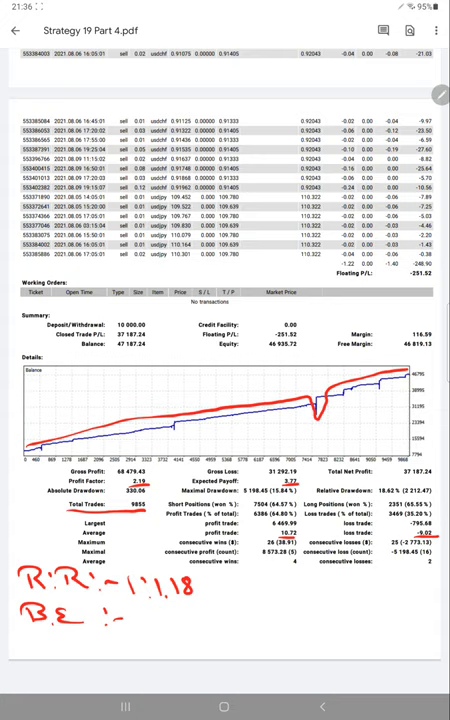
{"action": "type", "text": "45"}
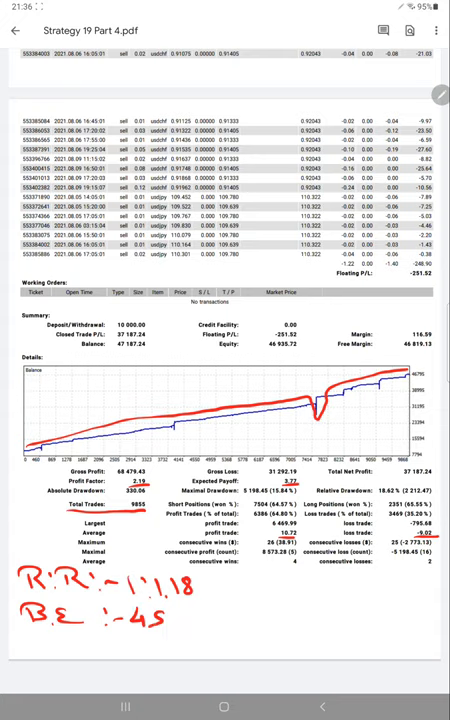